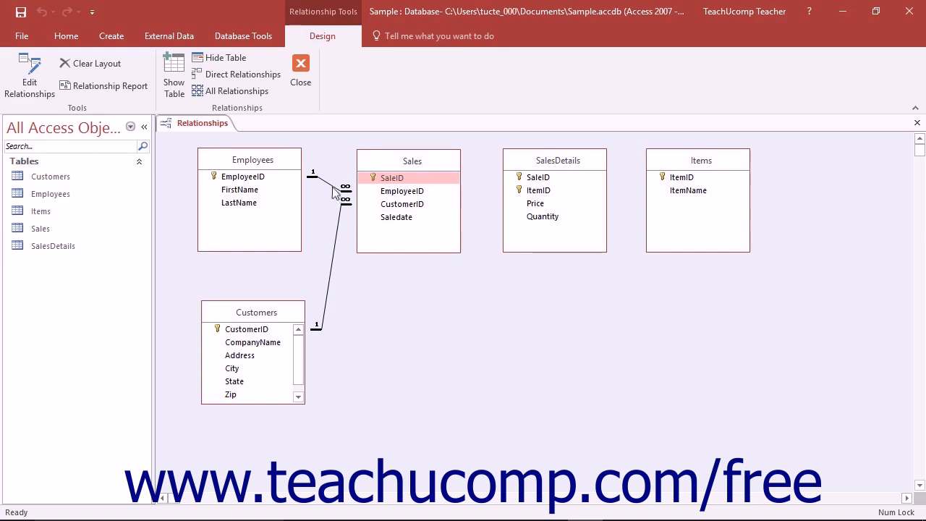
pyautogui.moveTo(344, 219)
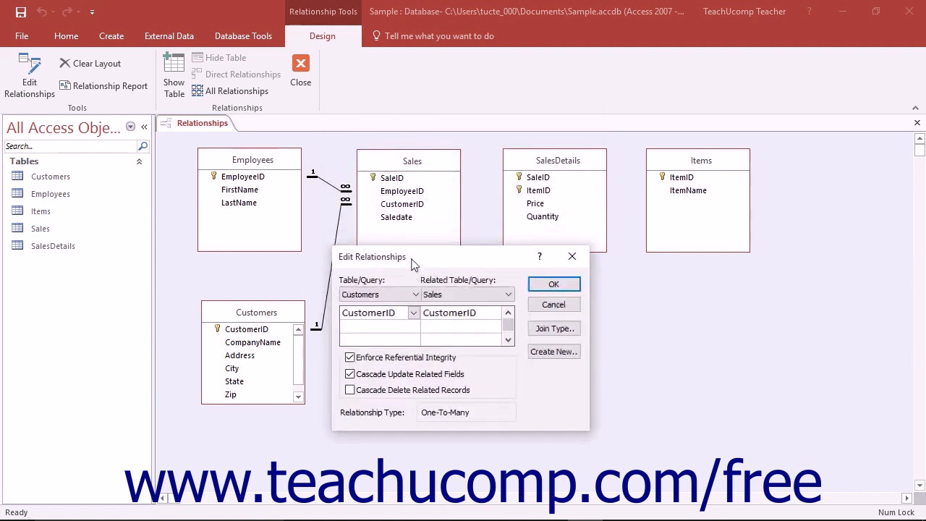
# - Nudge the Customers–Sales Edit Relationships dialog aside and cancel it unchanged
pyautogui.moveTo(372, 256); pyautogui.dragTo(380, 276)
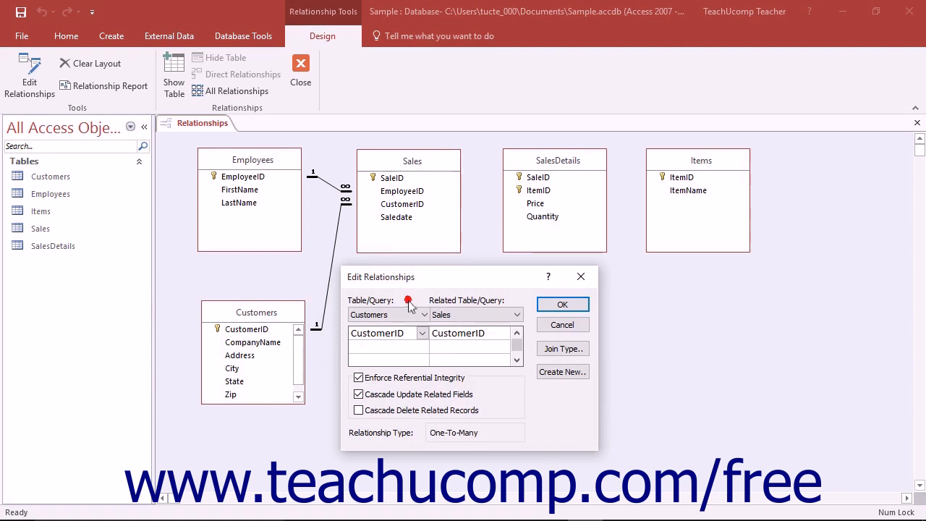
pyautogui.moveTo(409, 304)
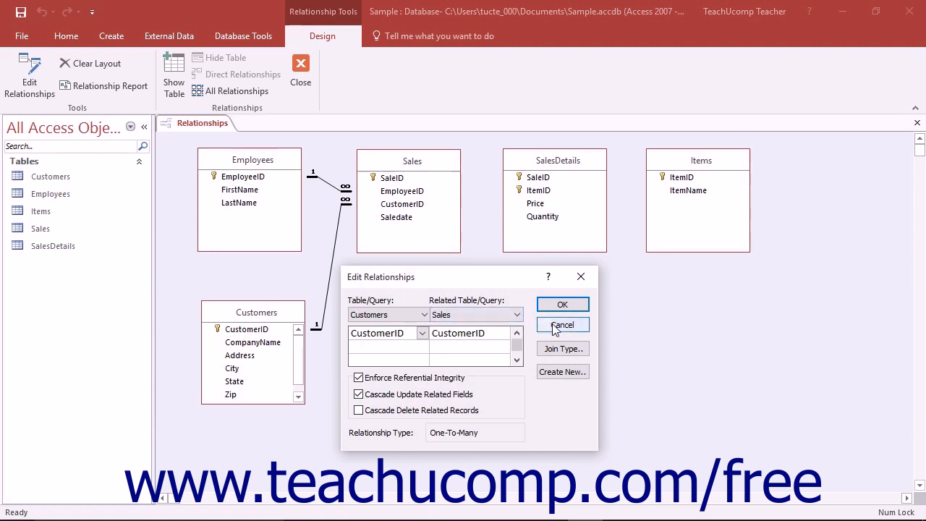
pyautogui.click(562, 324)
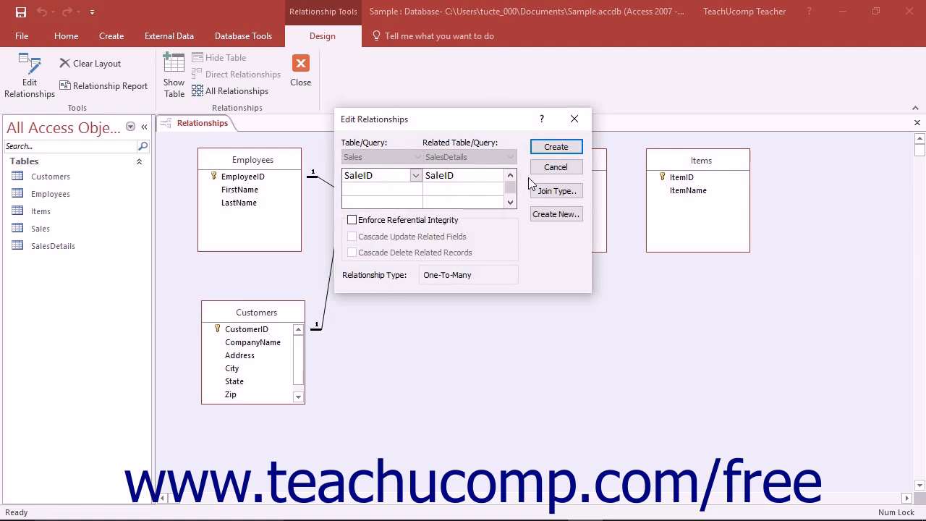
# - Enable Enforce Referential Integrity, Cascade Update and Cascade Delete on the SaleID join
pyautogui.click(351, 220)
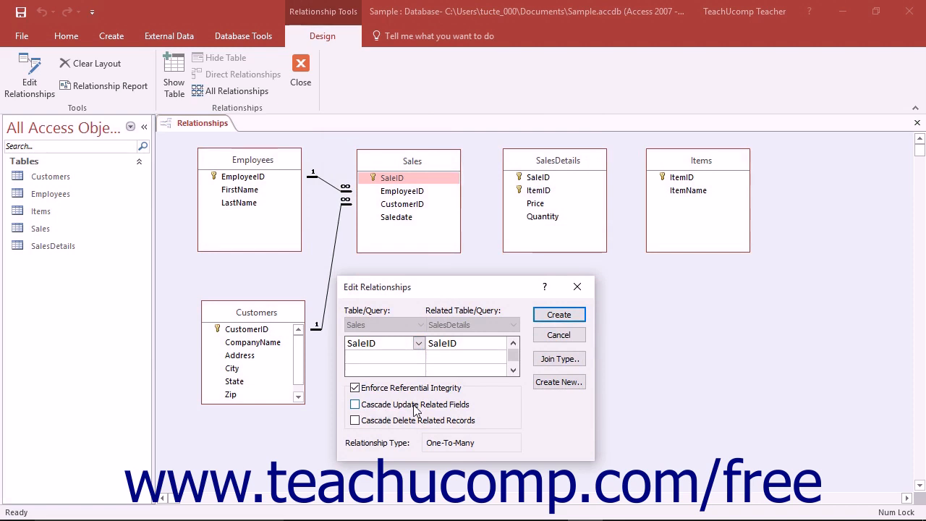
pyautogui.moveTo(416, 431)
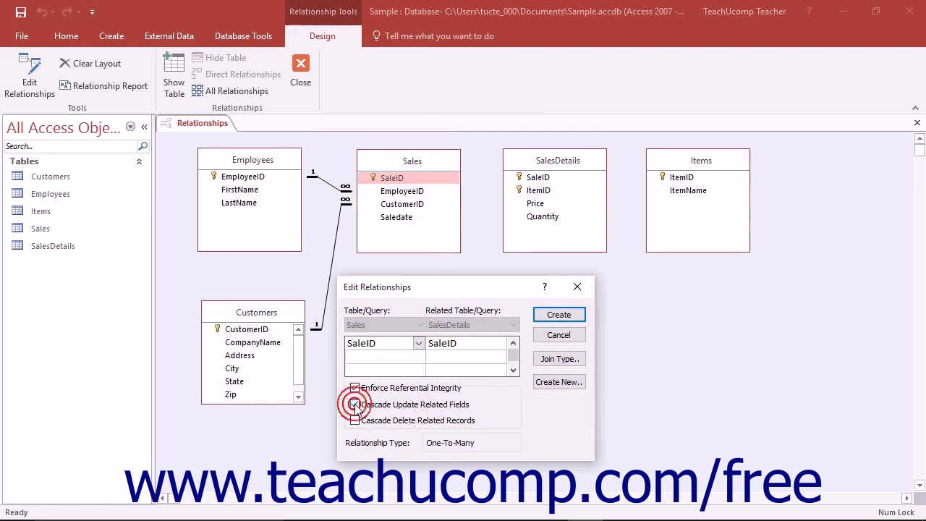
pyautogui.click(354, 404)
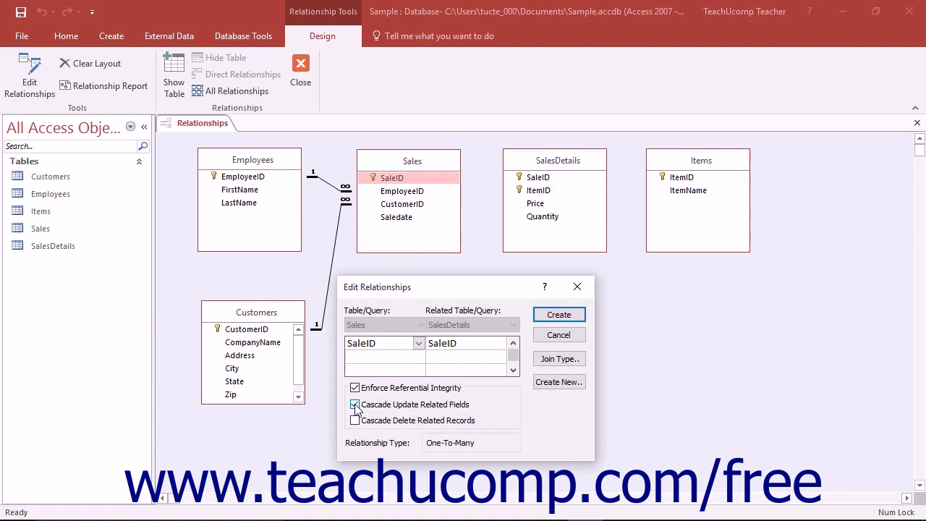
pyautogui.click(354, 403)
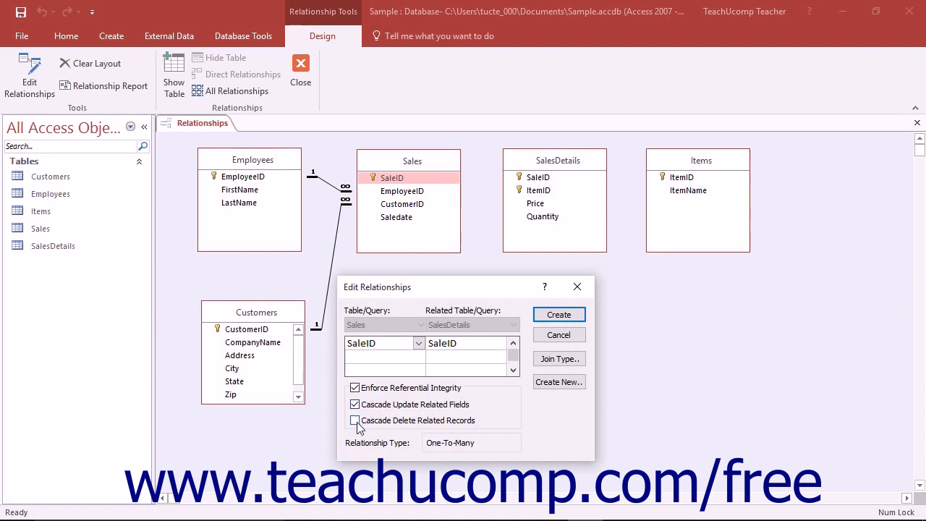
pyautogui.click(354, 420)
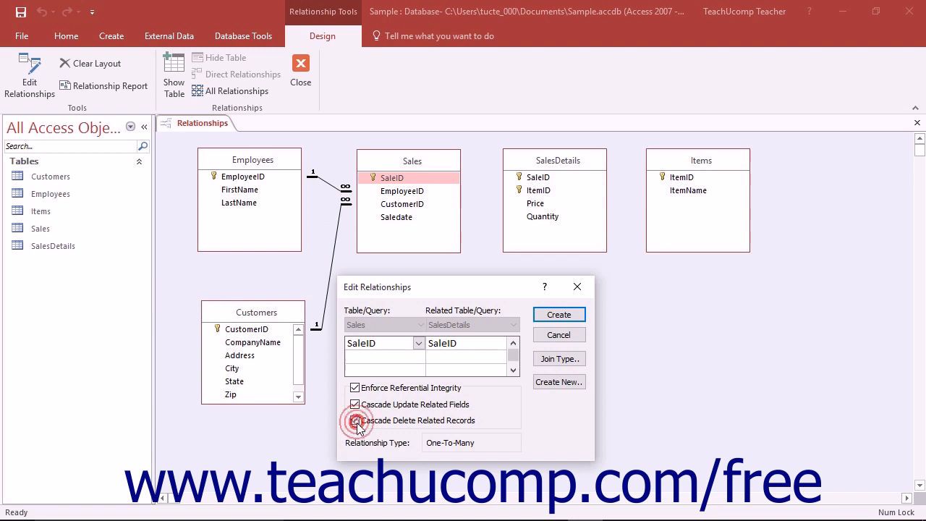
pyautogui.click(355, 420)
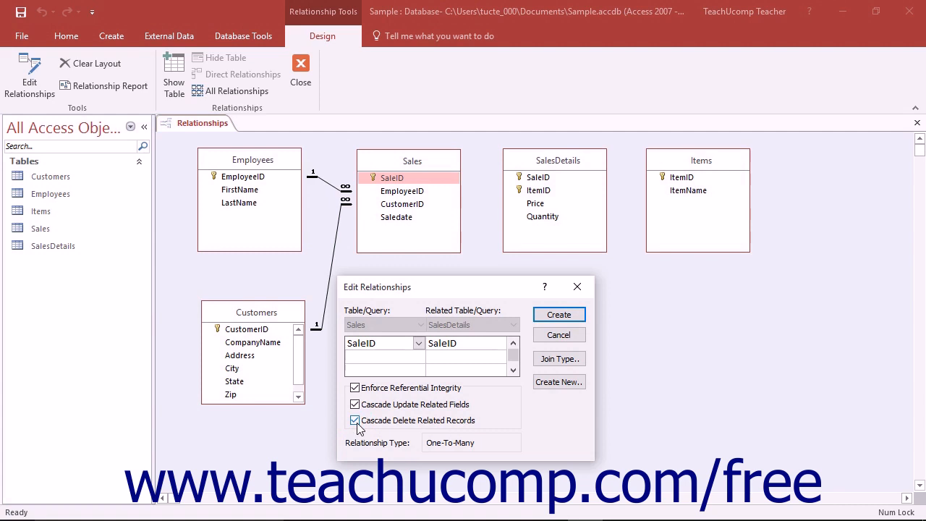
pyautogui.moveTo(534, 373)
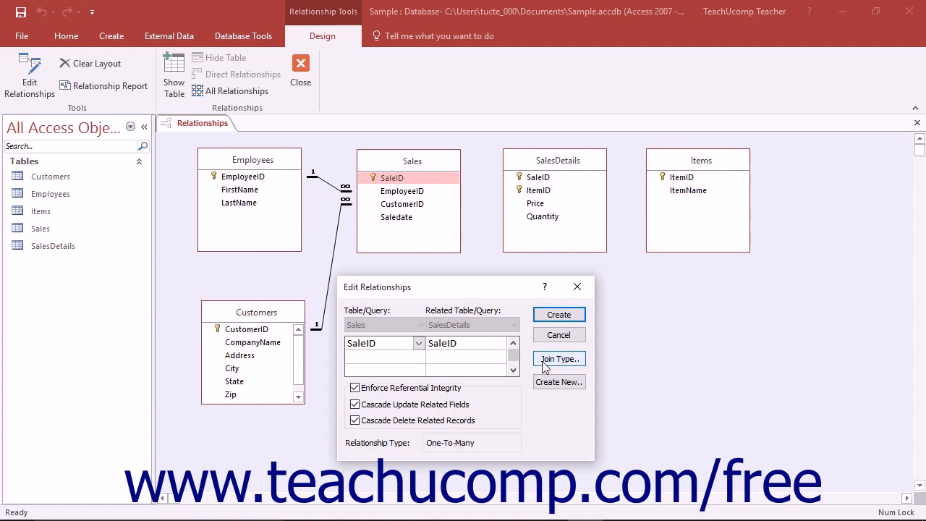
# - Open Join Properties for the pending Sales–SalesDetails relationship
pyautogui.click(558, 358)
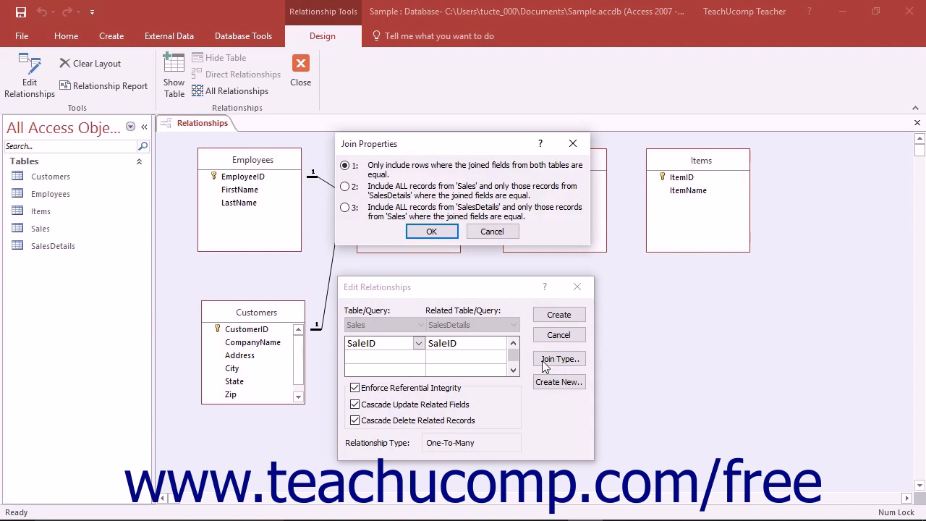
pyautogui.moveTo(509, 314)
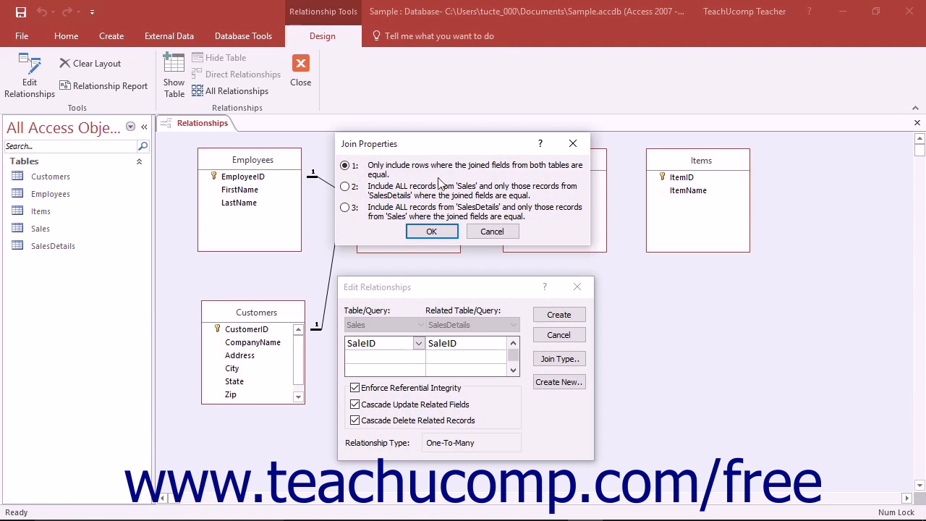
# - Accept the matching-rows-only join and create the one-to-many SaleID relationship
pyautogui.click(431, 231)
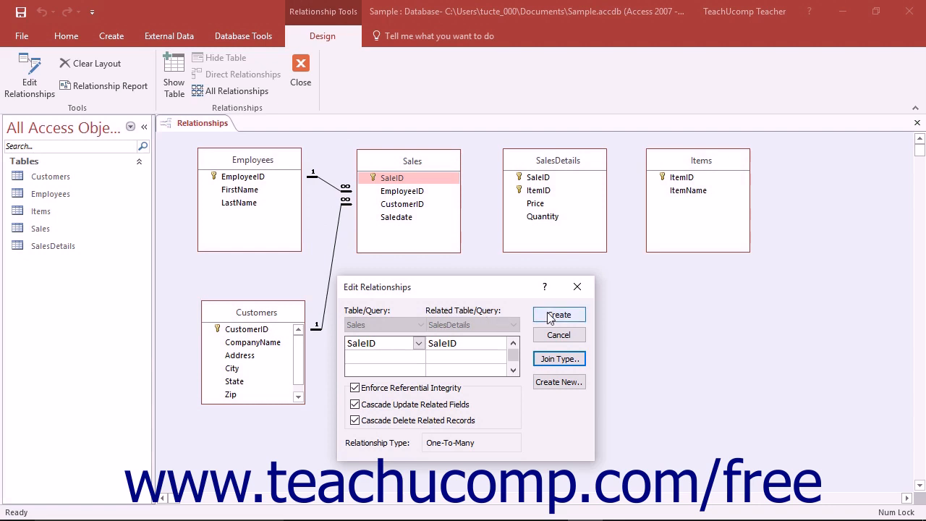
pyautogui.click(558, 314)
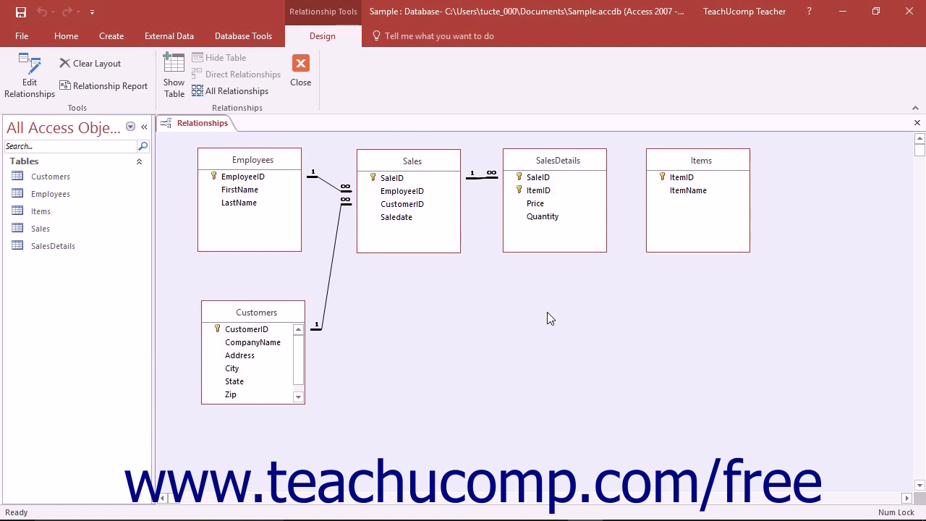
pyautogui.moveTo(482, 186)
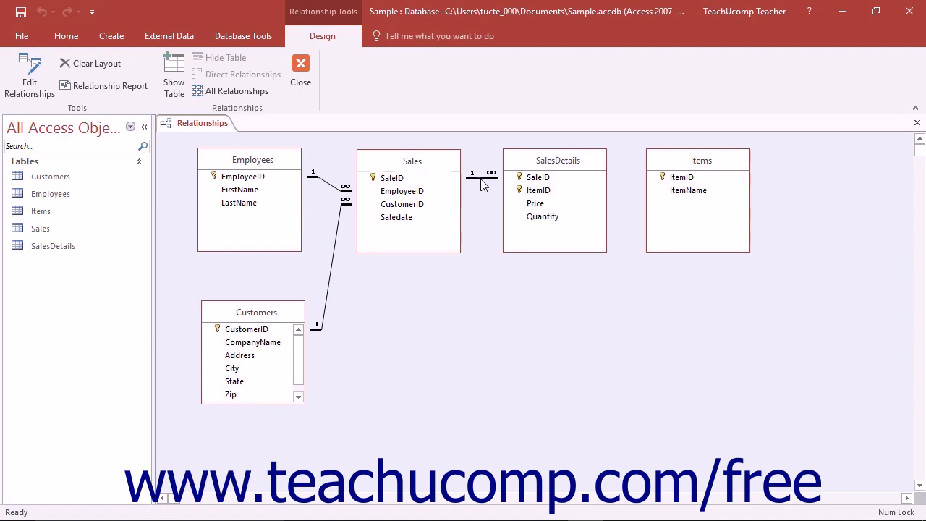
# - Reopen and close the Sales–SalesDetails settings, then choose Delete on that join line
pyautogui.doubleClick(481, 178)
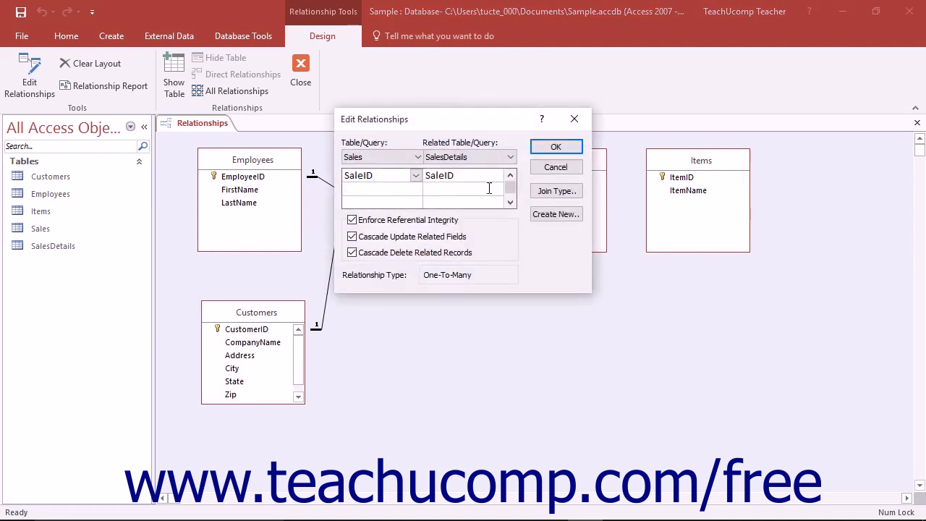
pyautogui.click(555, 146)
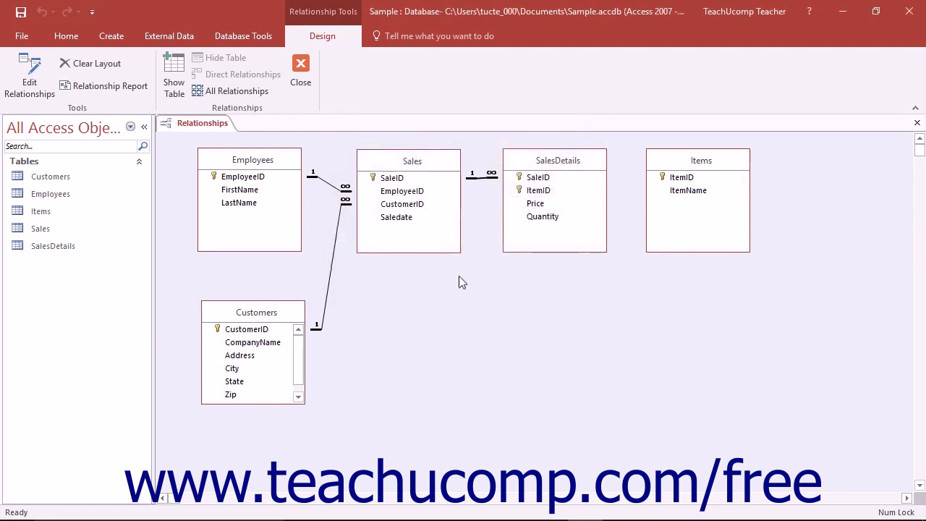
pyautogui.moveTo(483, 184)
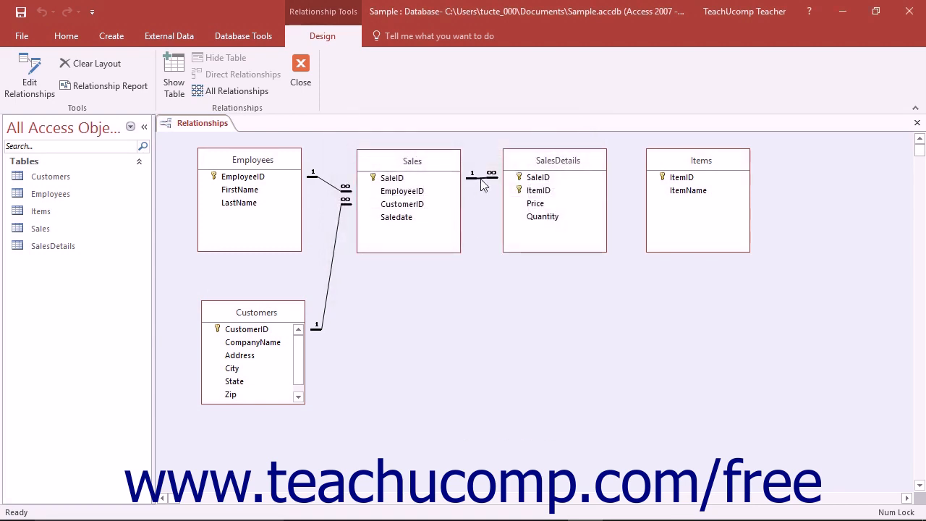
pyautogui.rightClick(481, 181)
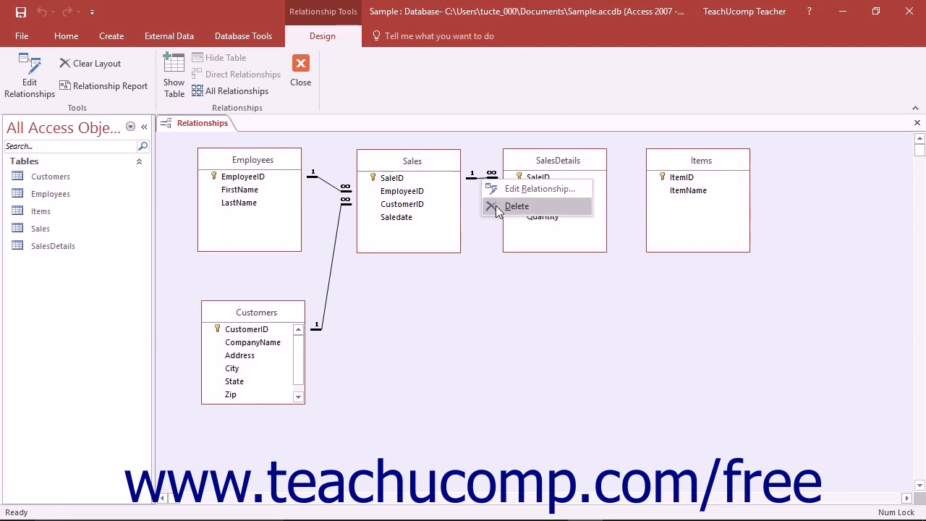
pyautogui.click(516, 206)
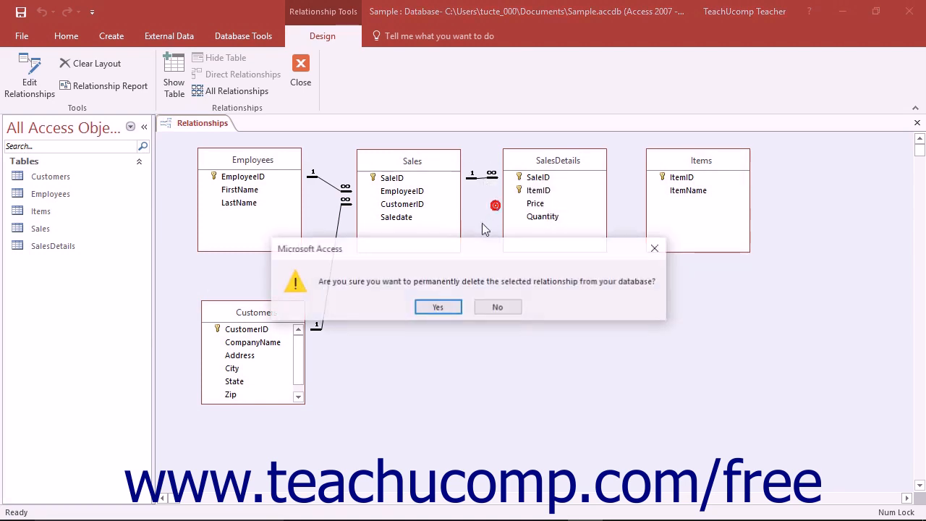